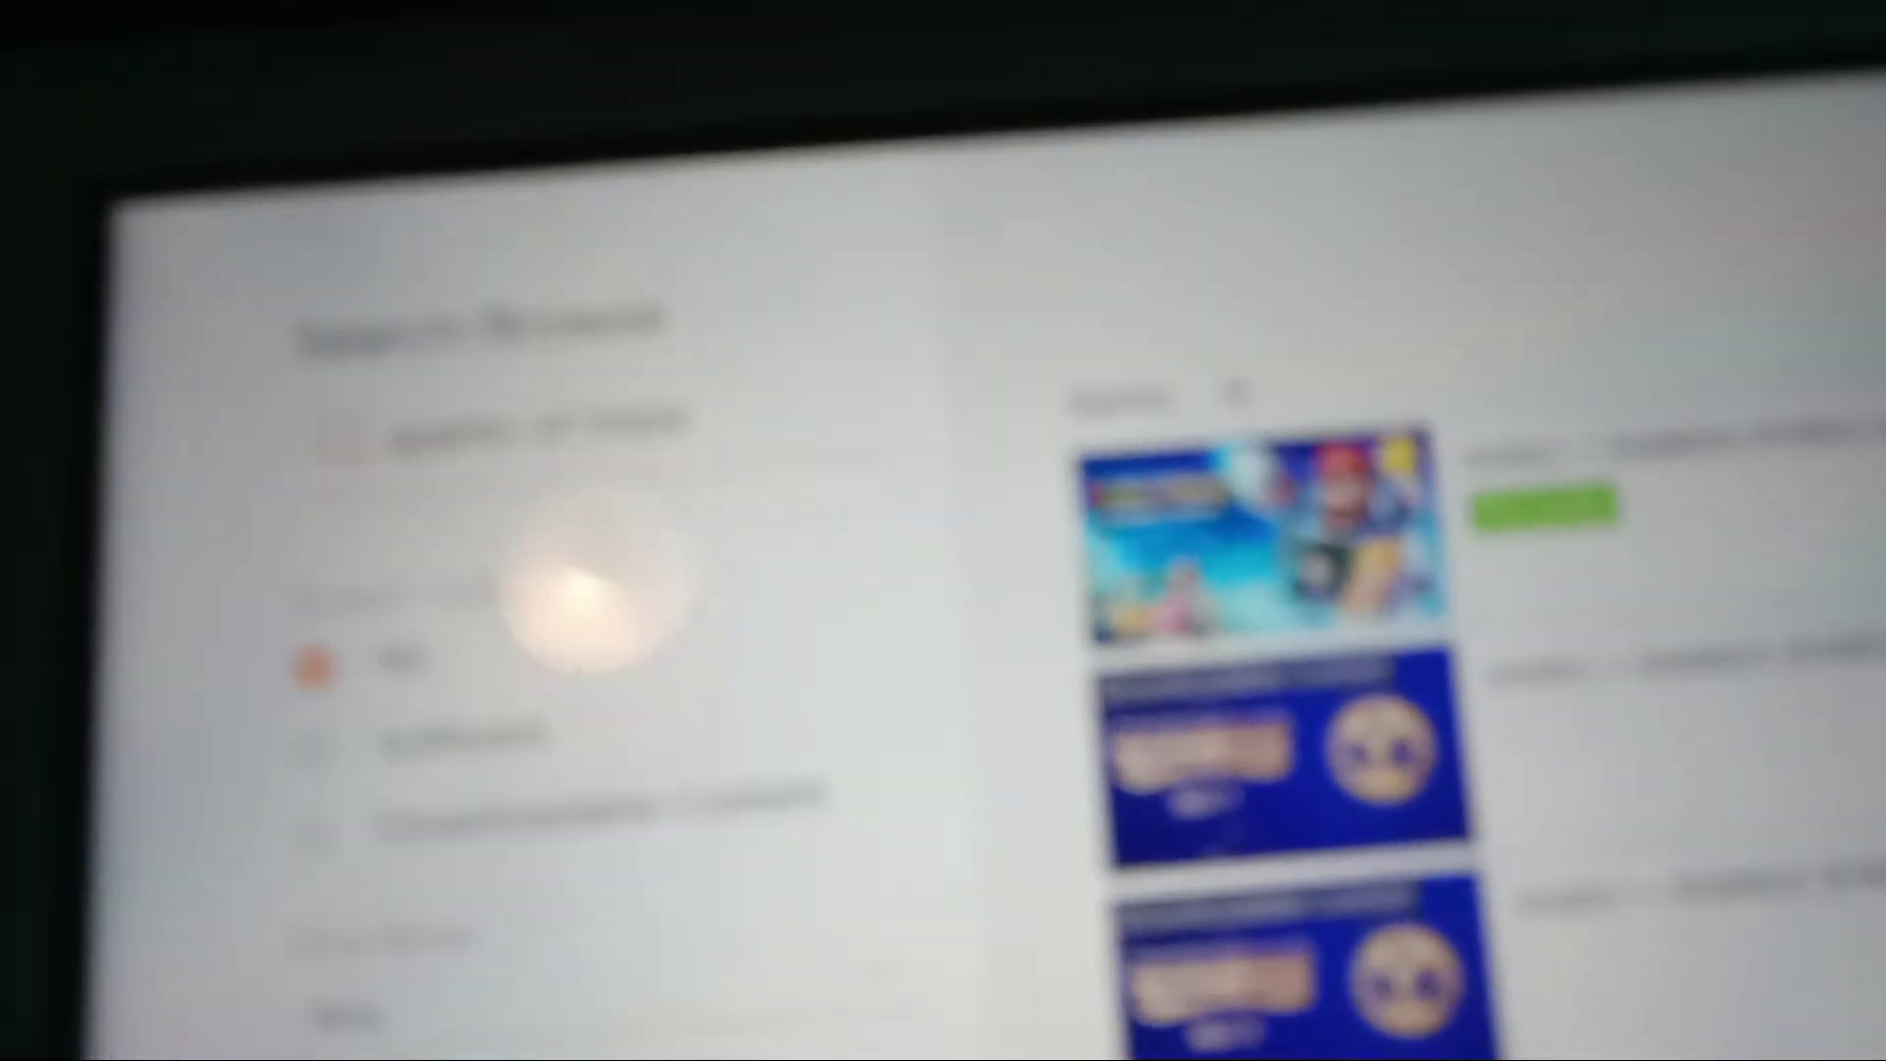
{"action": "scroll", "scroll_direction": "down", "scroll_amount": 3}
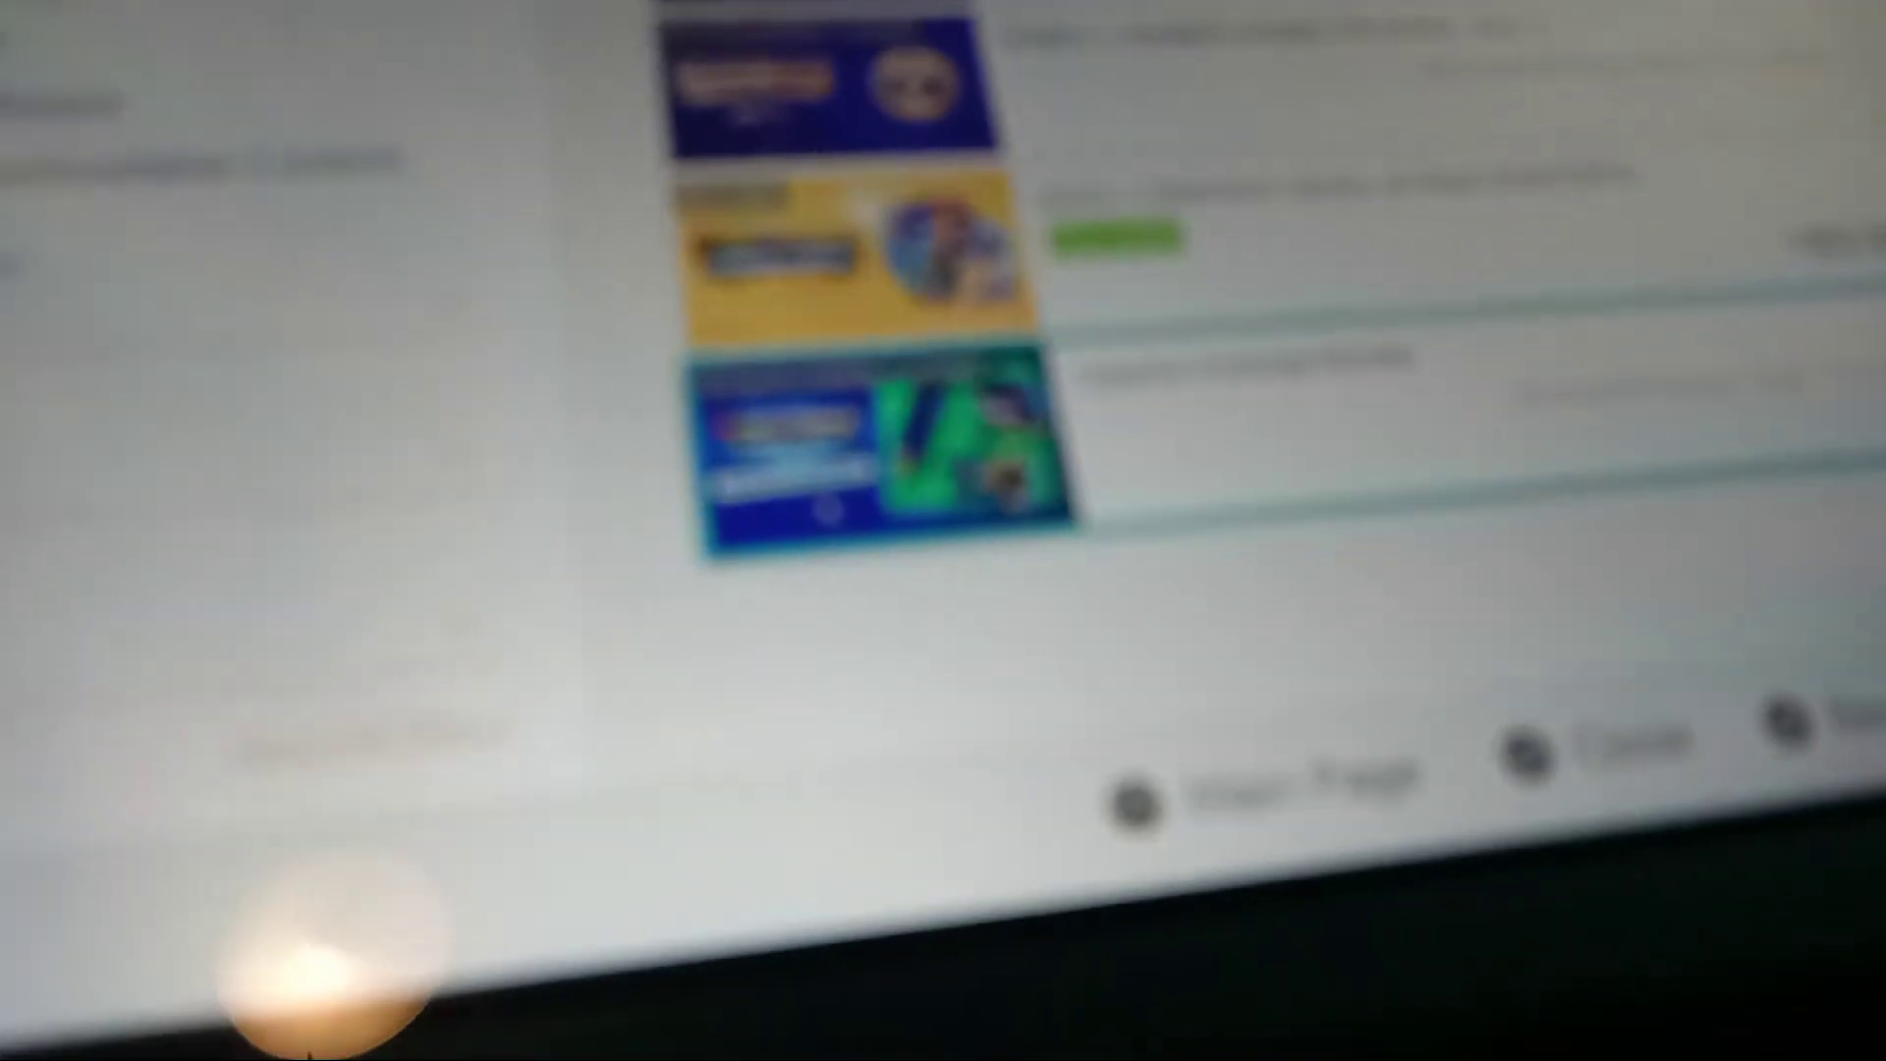
{"action": "scroll", "scroll_direction": "down", "scroll_amount": 3}
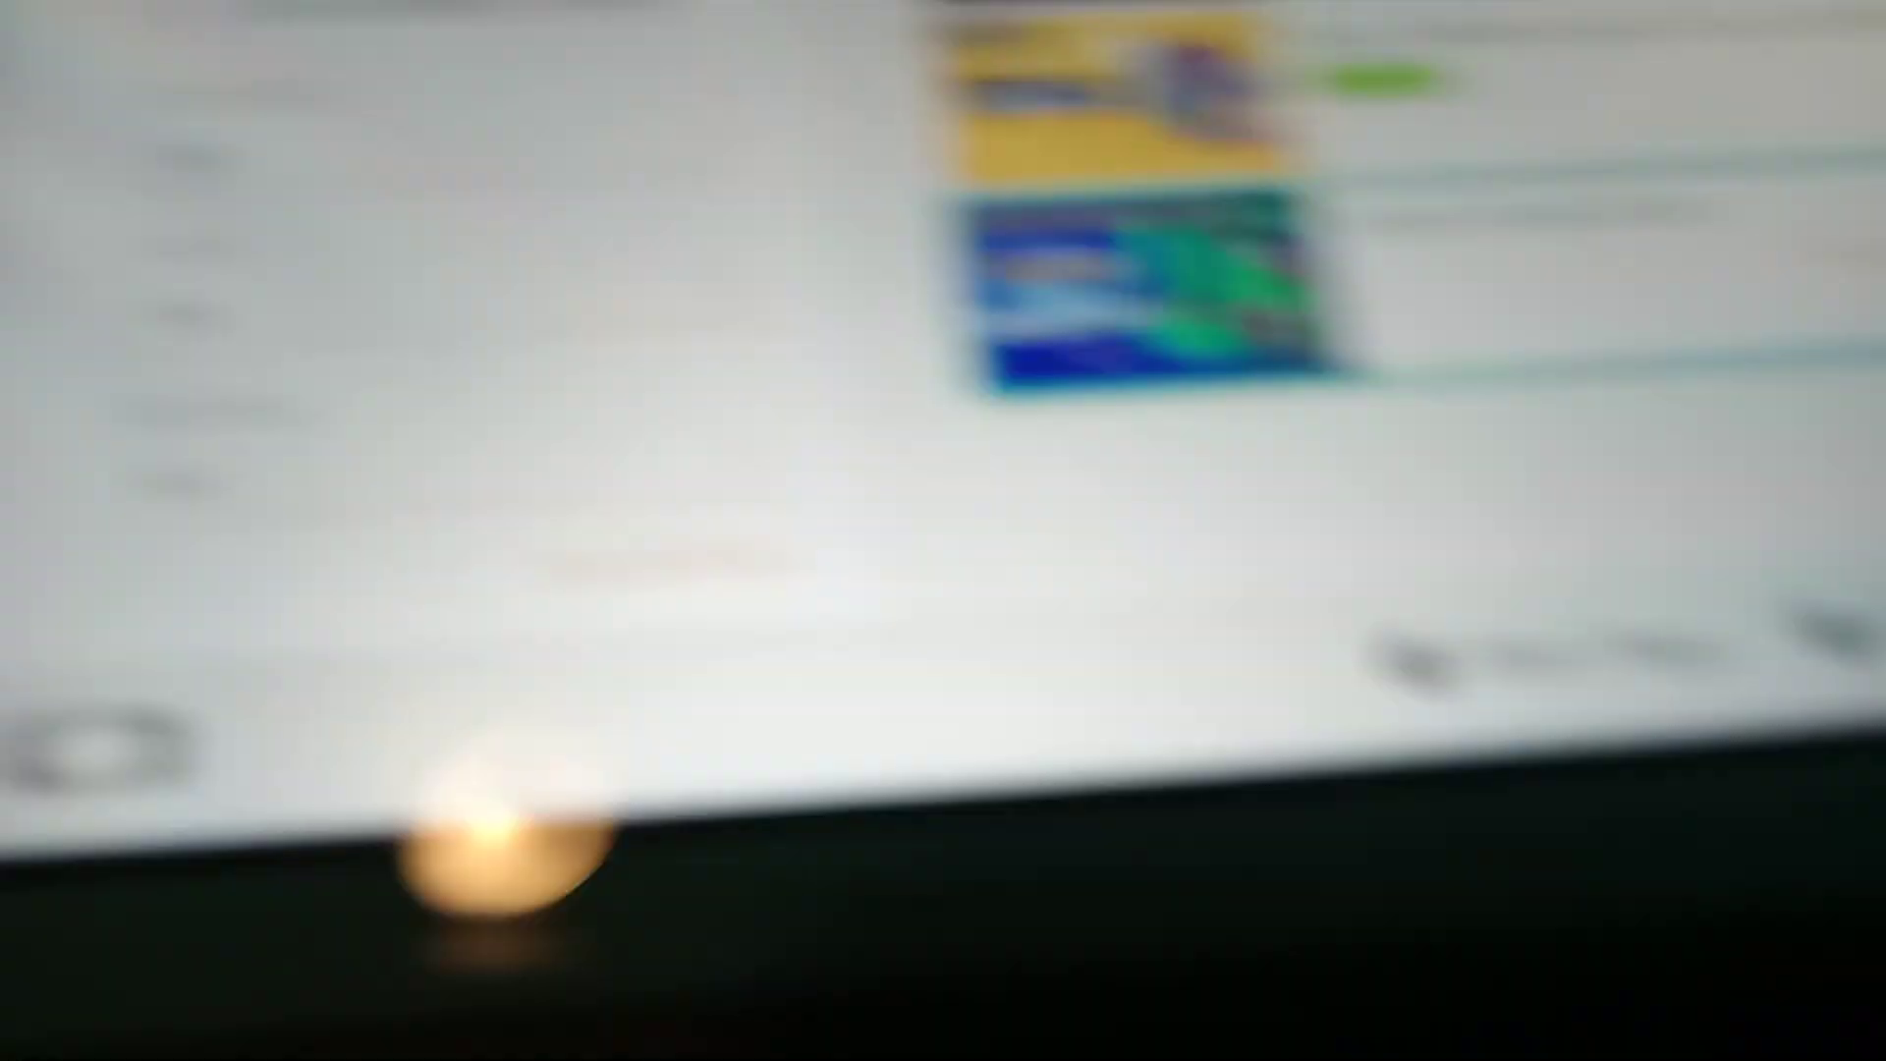